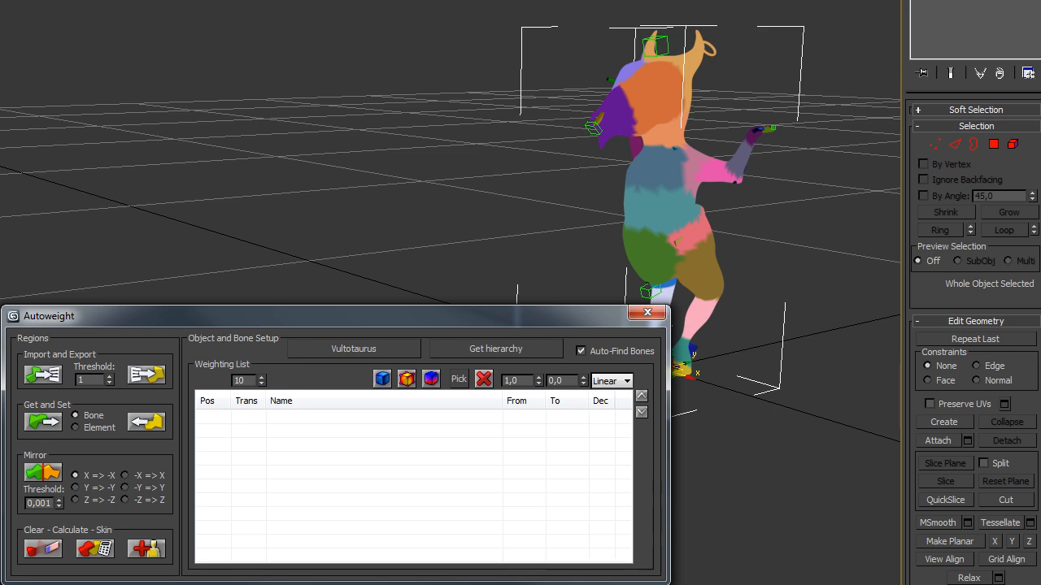
pyautogui.moveTo(610, 314)
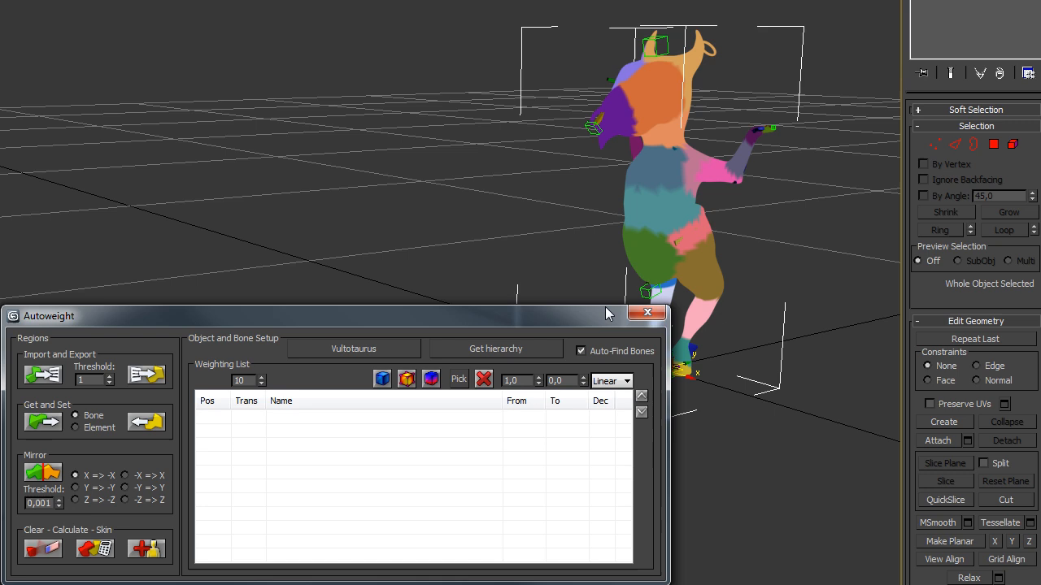
# Step: Assign the Vultotaurus character mesh as the Autoweight object, replacing the previous one
pyautogui.click(352, 348)
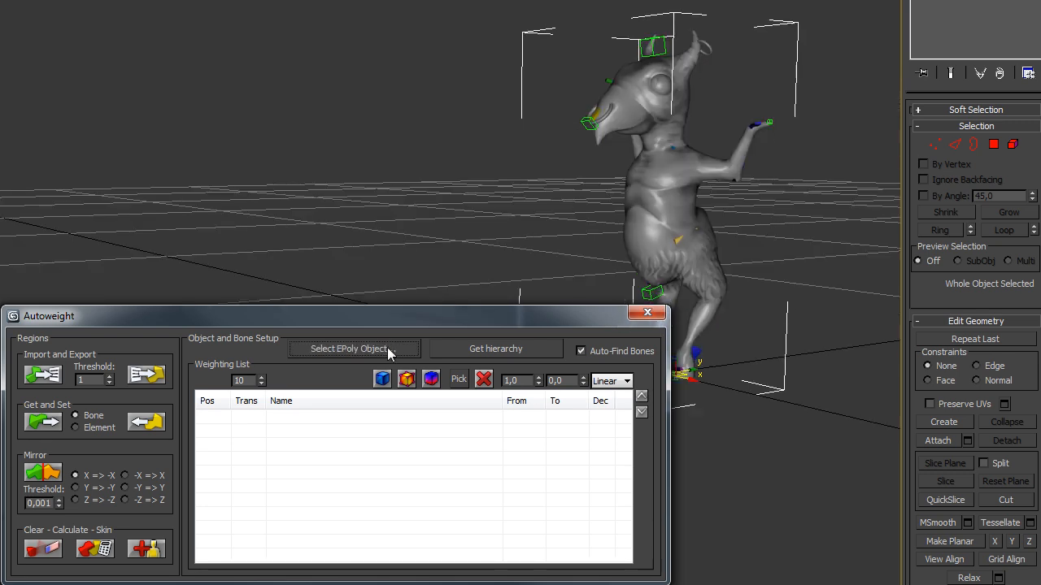
pyautogui.click(353, 348)
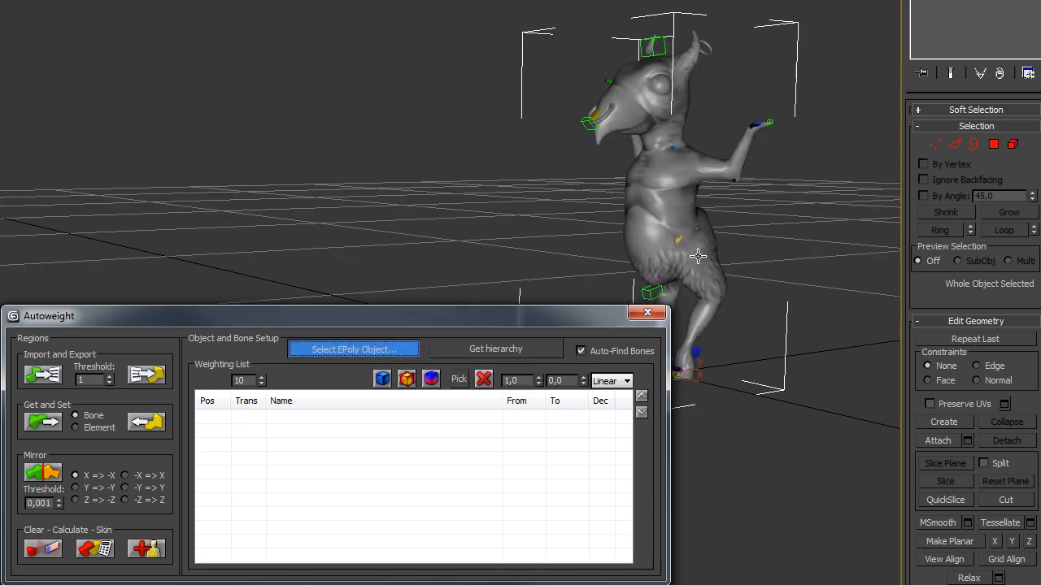
pyautogui.click(352, 349)
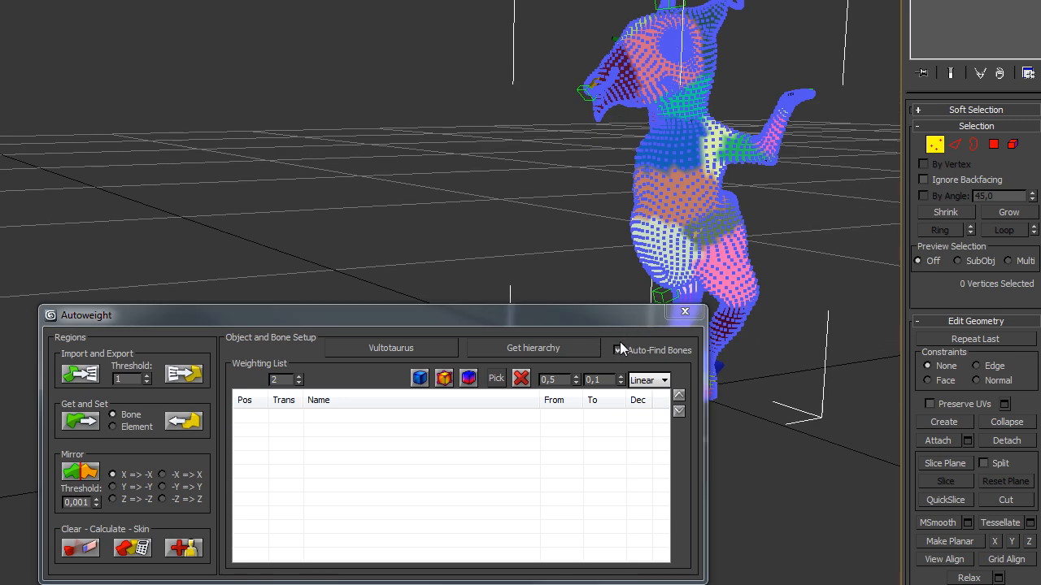
# Step: Auto-find the skeleton bones to populate the Weighting List with Belly, feet, calves, thighs and hands
pyautogui.click(619, 350)
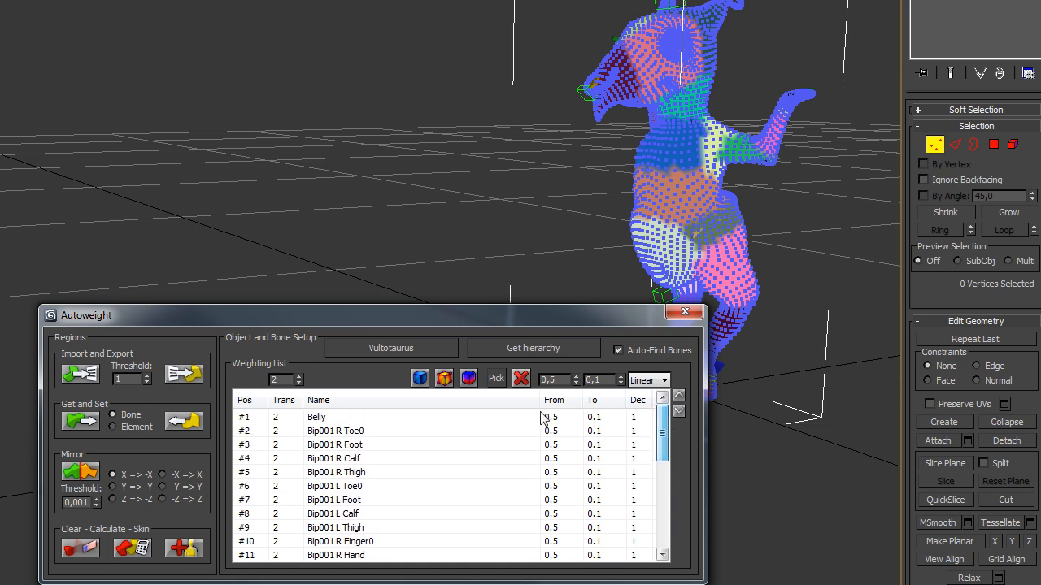
pyautogui.scroll(-3)
pyautogui.write('6')
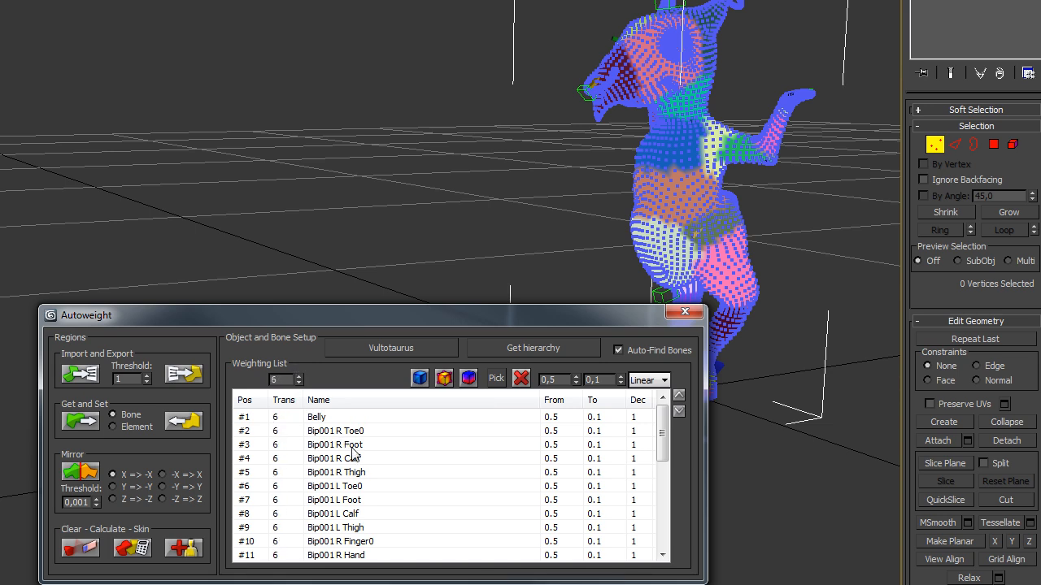
# Step: Select the R Foot, R Calf, R Thigh and L Toe0 rows and view their influence
pyautogui.moveTo(335, 444); pyautogui.dragTo(335, 472)
pyautogui.write('10')
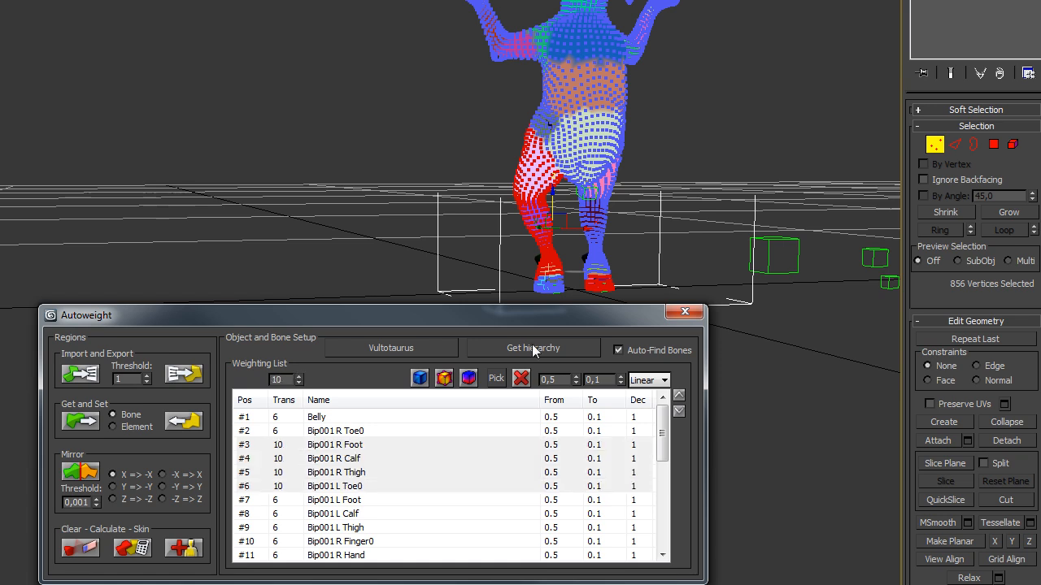
pyautogui.moveTo(468, 379)
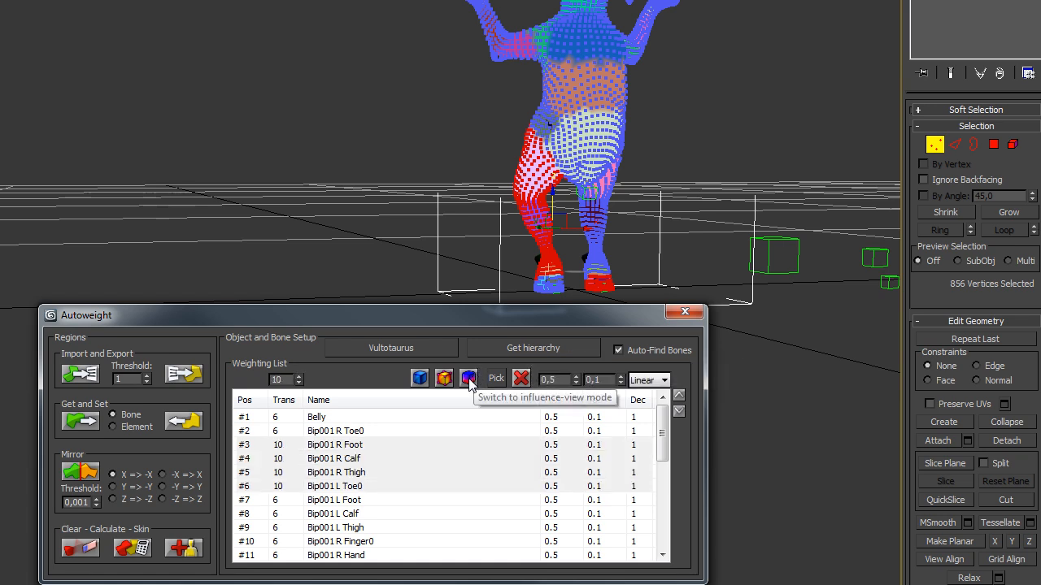
pyautogui.click(467, 379)
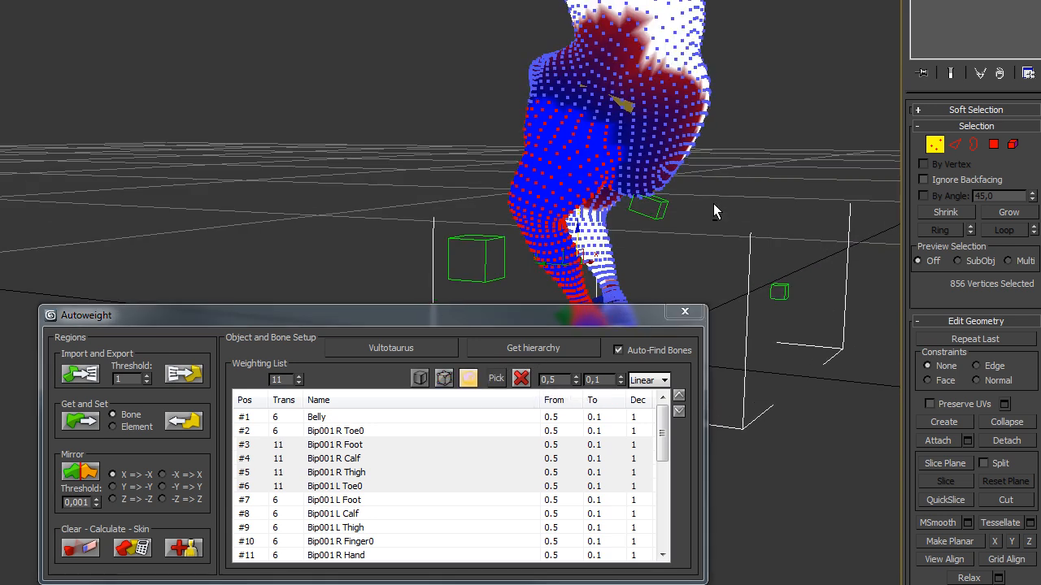
# Step: Edit the transition size of the selected leg bones, aiming for 6
pyautogui.click(299, 383)
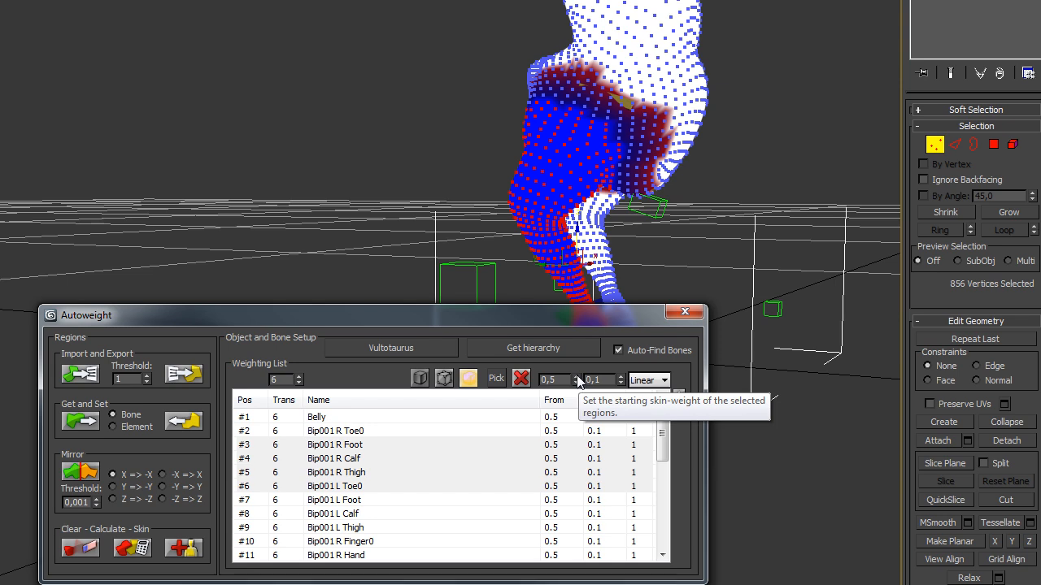
pyautogui.moveTo(589, 320)
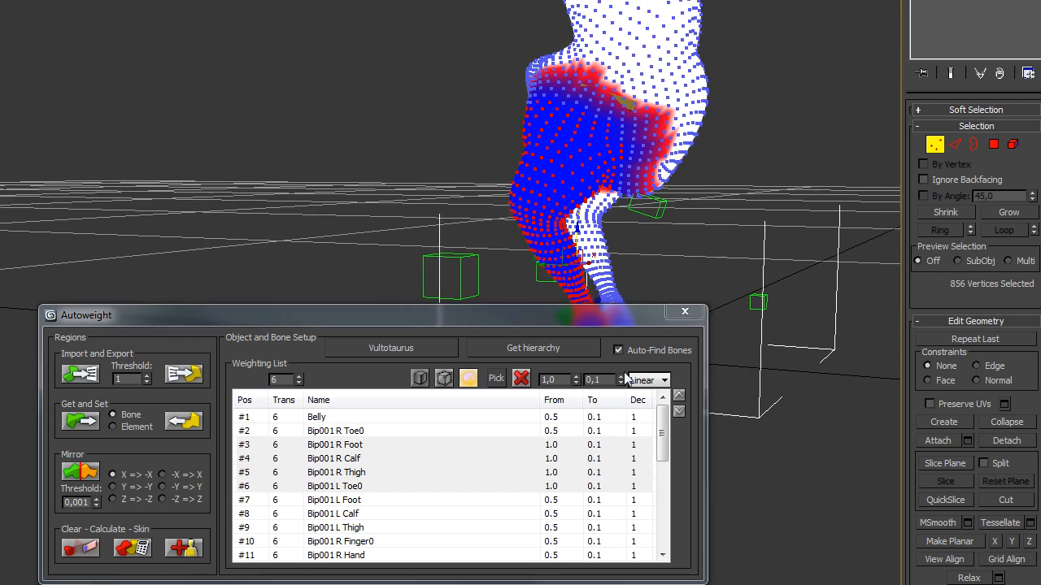
pyautogui.moveTo(622, 380)
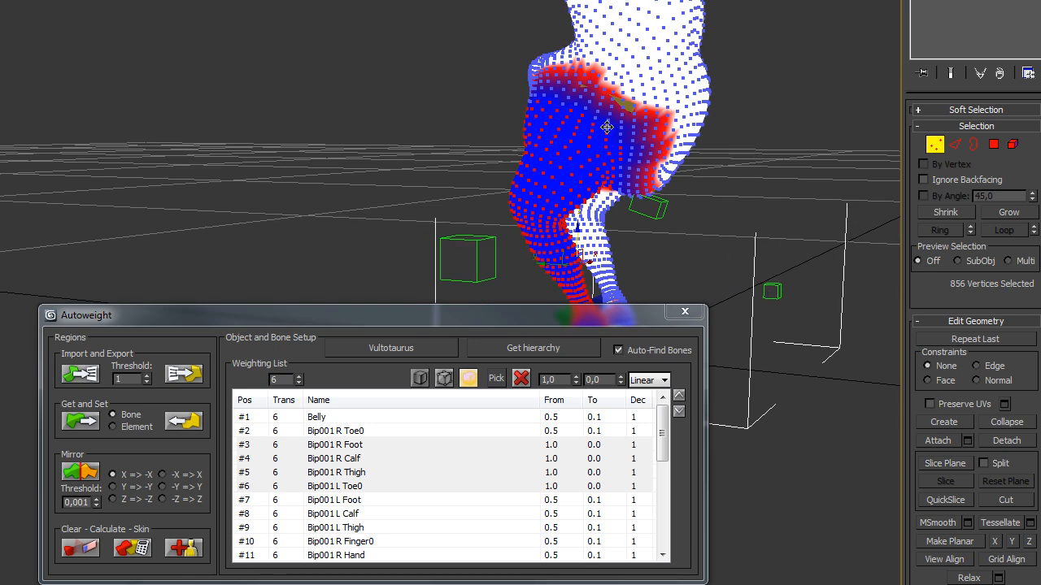
pyautogui.moveTo(637, 106)
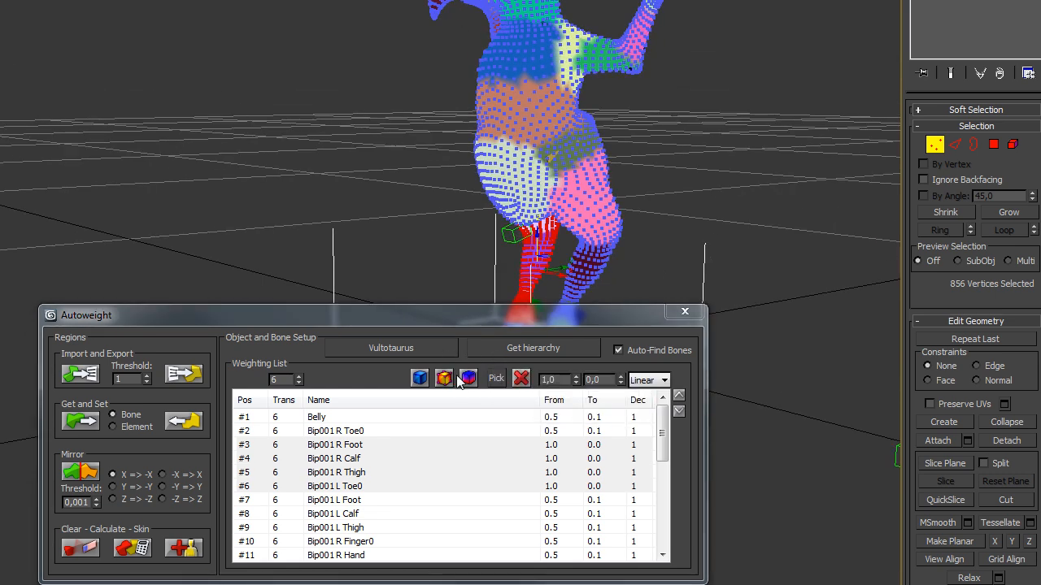
pyautogui.moveTo(444, 379)
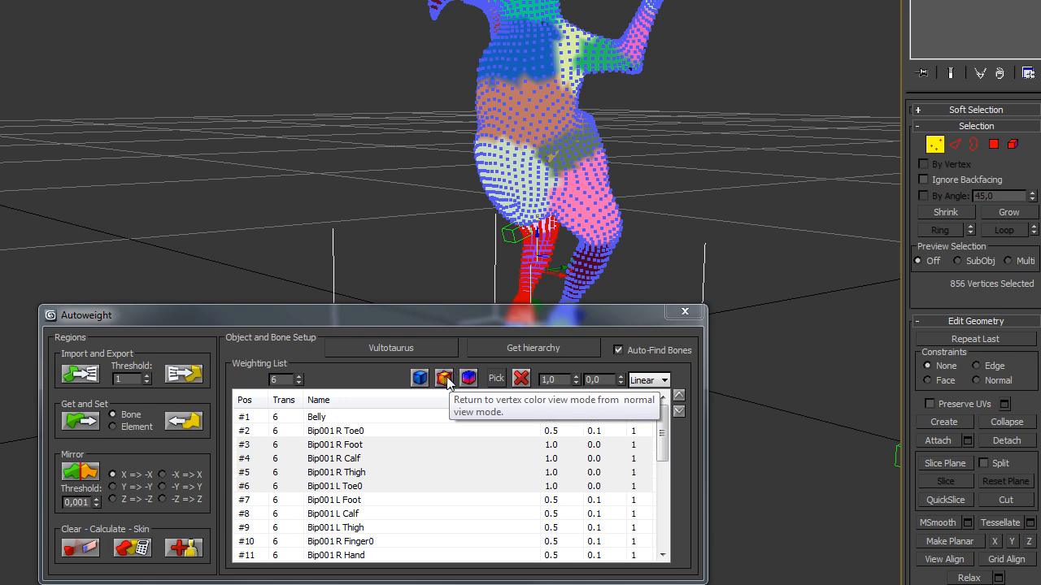
# Step: Switch the Vultotaurus mesh from coloured regions to normal shaded display
pyautogui.click(445, 378)
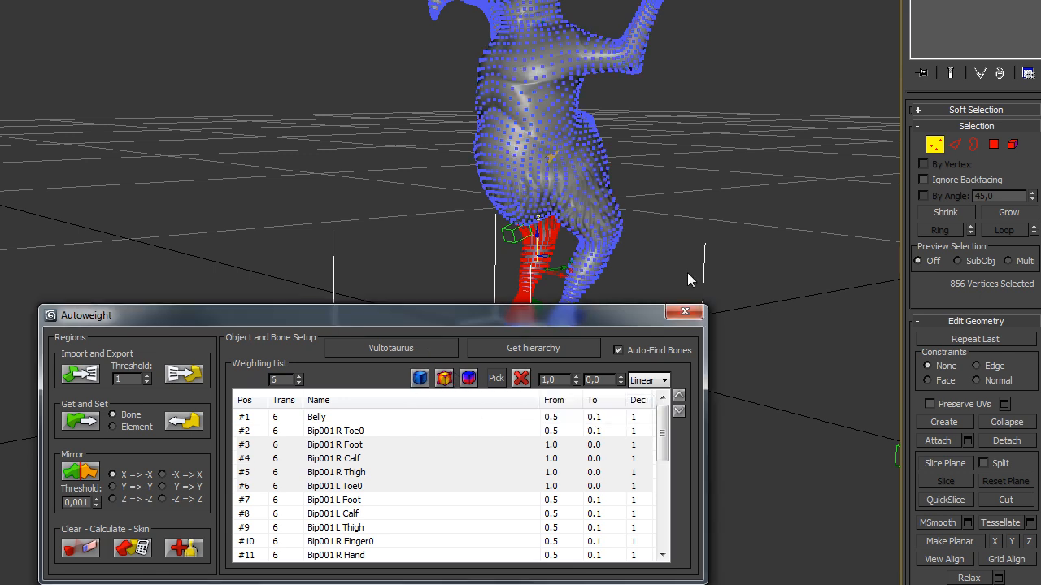